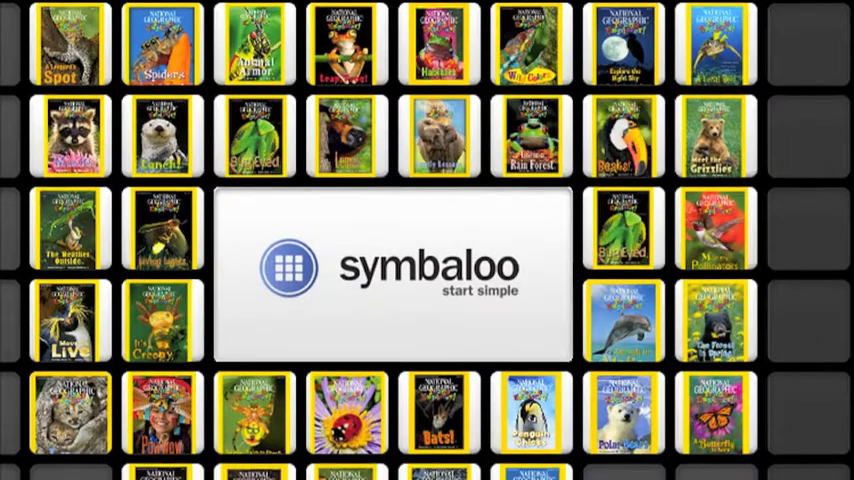
Scroll past the Symbaloo intro to reach the login page with credentials filled in
scroll("down", 3)
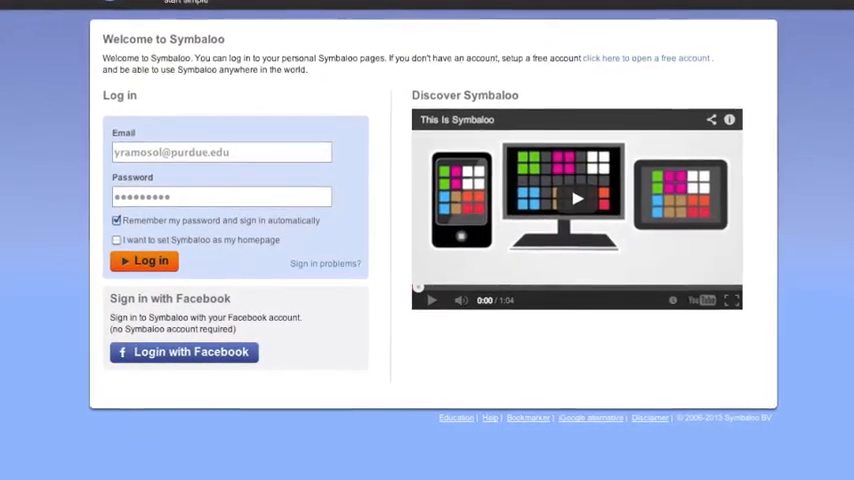
Log in to Symbaloo EDU and land on the EDU Teachers webmix
left_click(143, 260)
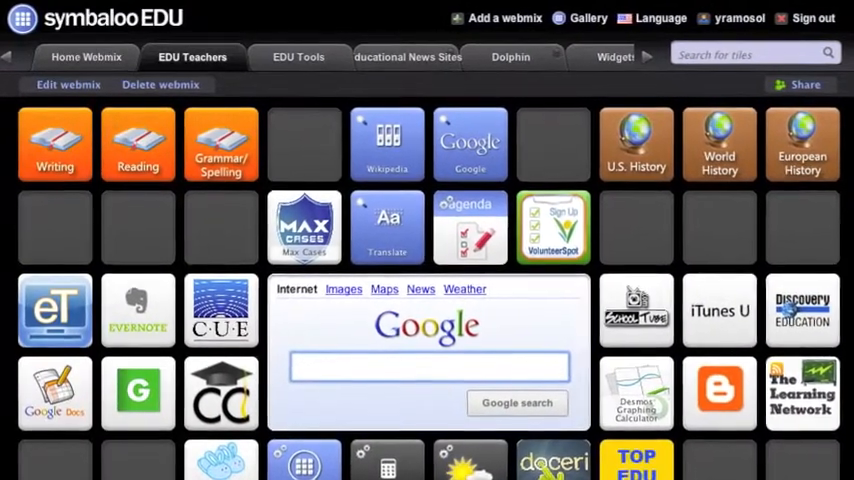
Switch to the EDU Tools webmix and bring up the KidBlog tile's options menu
left_click(407, 56)
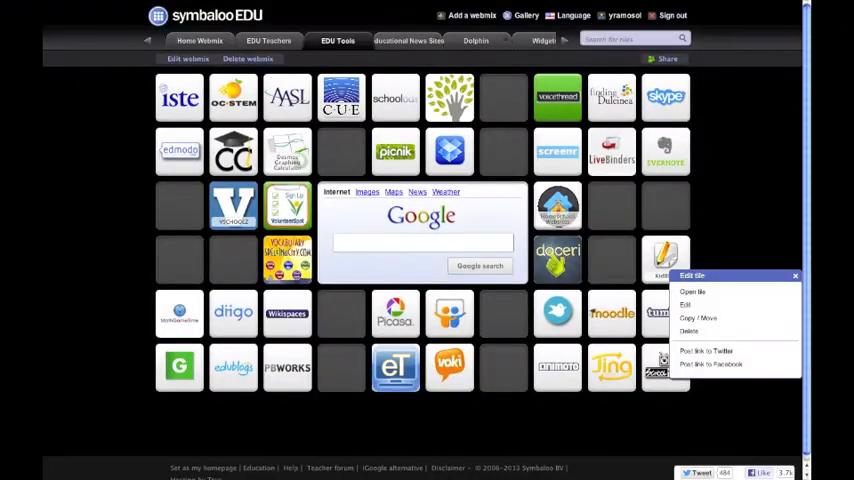
Review the KidBlog tile's Update a tile form, then search the Gallery for STEM
left_click(685, 304)
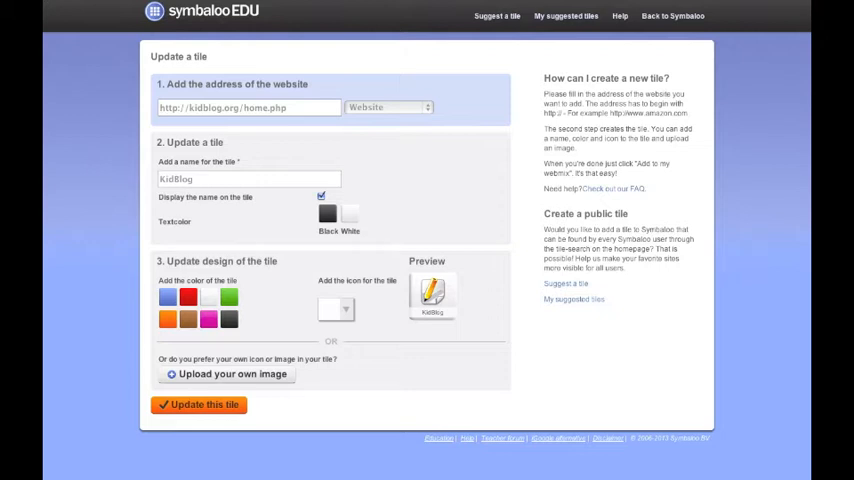
left_click(199, 404)
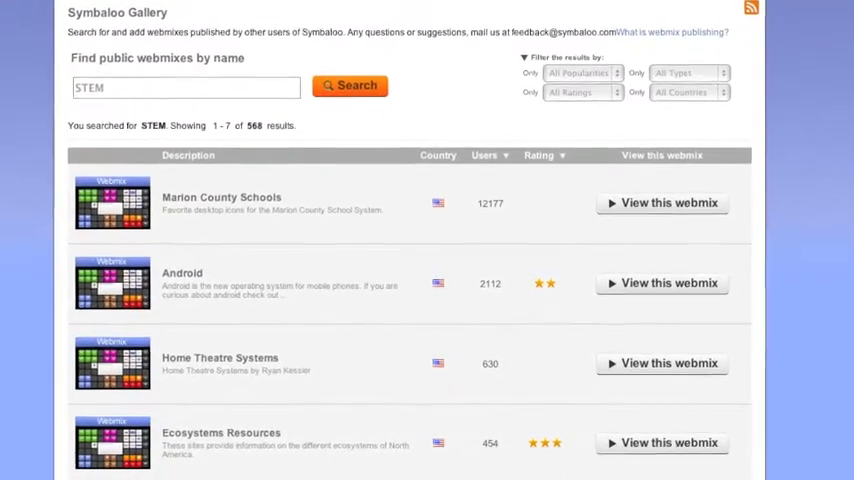
Add the STEM sites webmix, then open the Bottlenose Dolphin glog from the Dolphin webmix
scroll("down", 3)
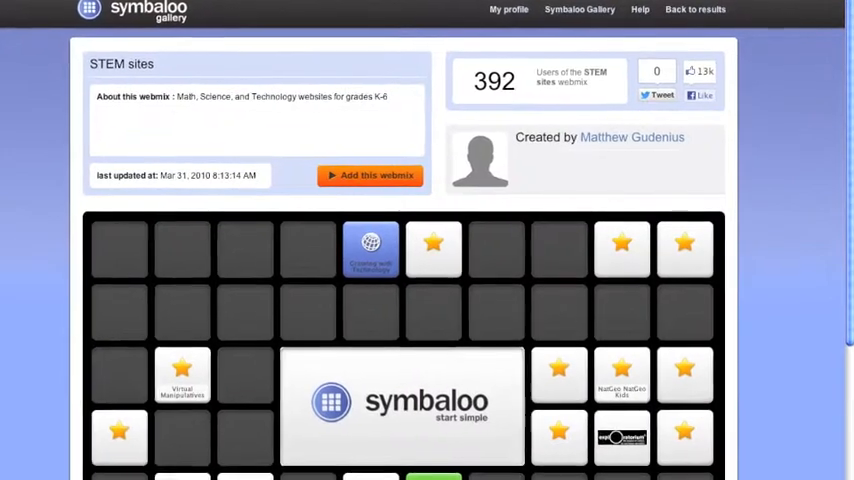
left_click(370, 175)
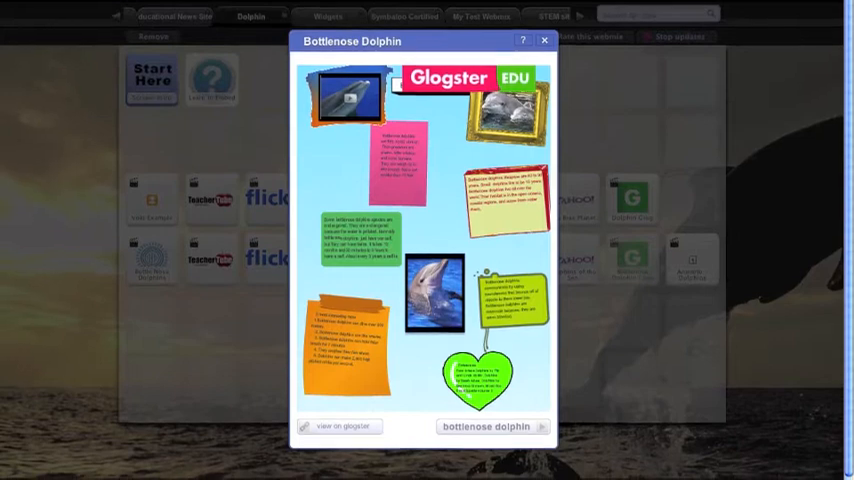
Close the Bottlenose Dolphin glog and play the Dolphin Sonar YouTube video
left_click(544, 41)
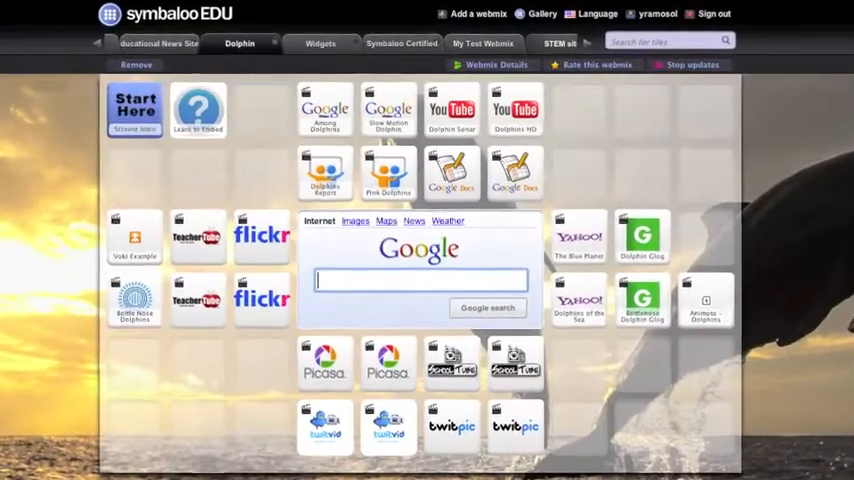
left_click(451, 108)
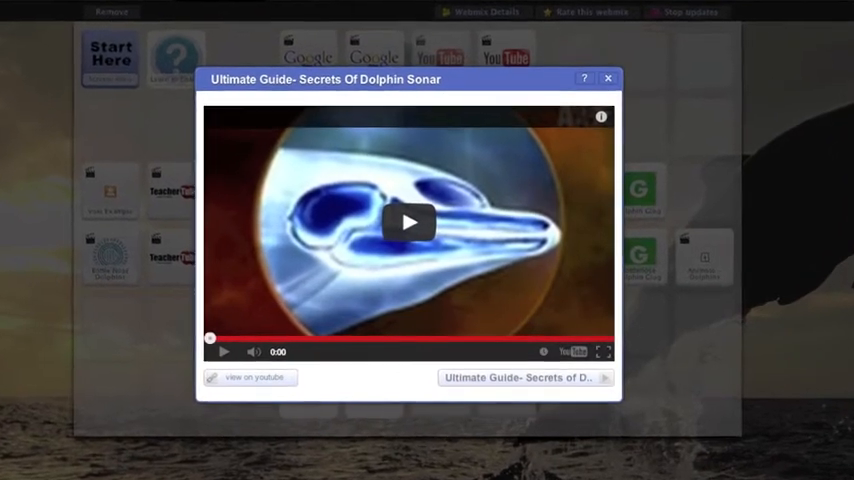
Close the sonar video, browse the Middle/High School webmix, then open HS English
left_click(607, 78)
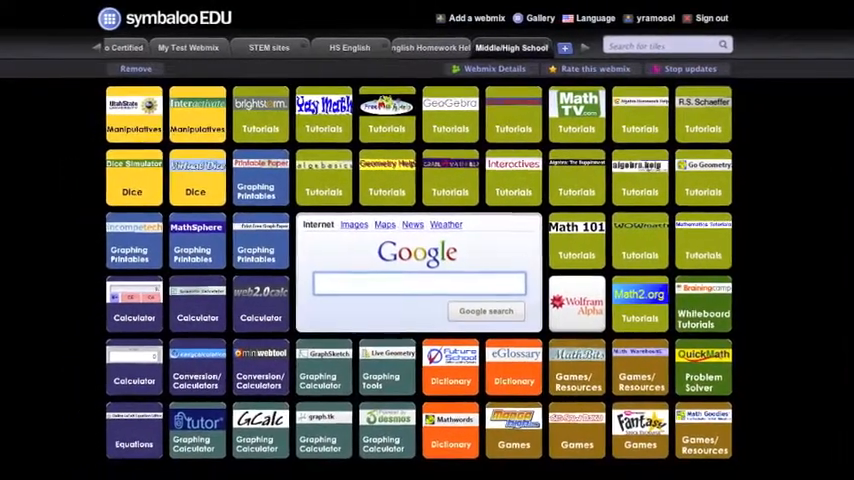
left_click(354, 37)
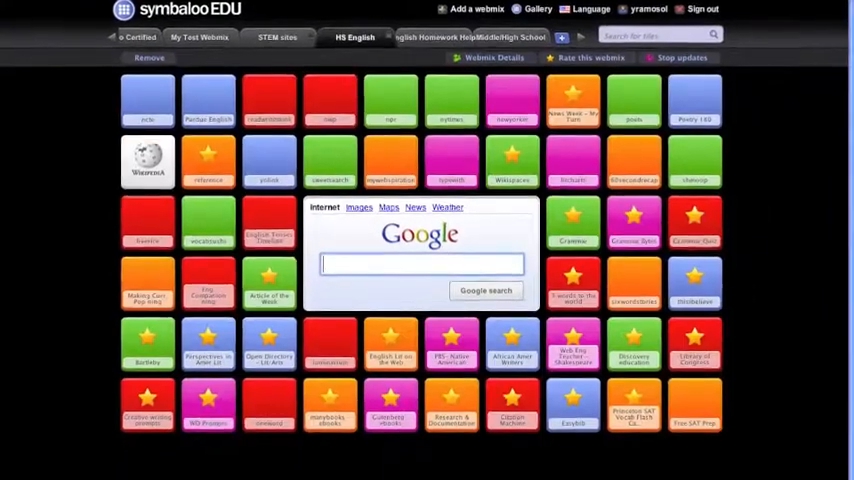